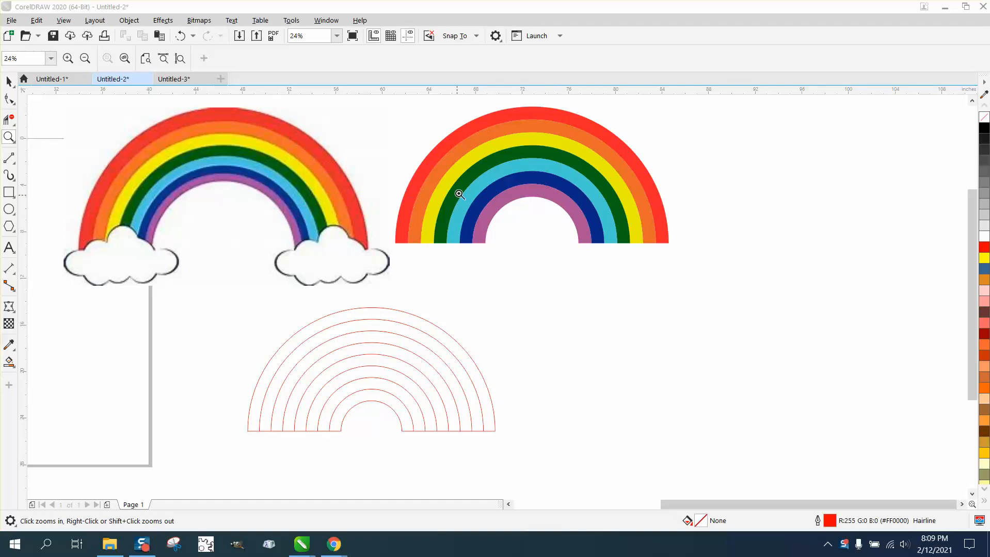
{"action": "mouse_move", "coordinate": [105, 153]}
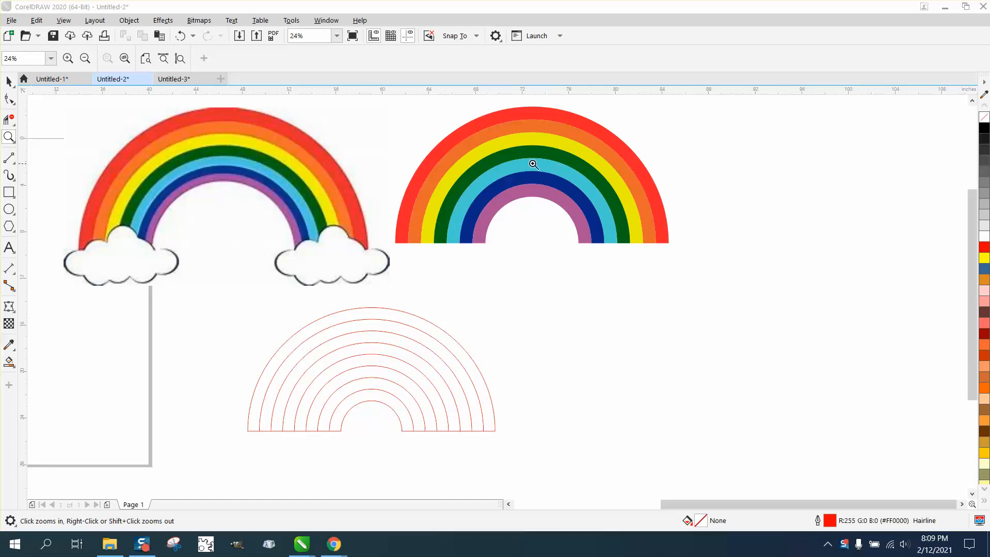
Step: Realign the largest arc so it sits back in line with the other concentric arcs
{"action": "left_click", "coordinate": [532, 164]}
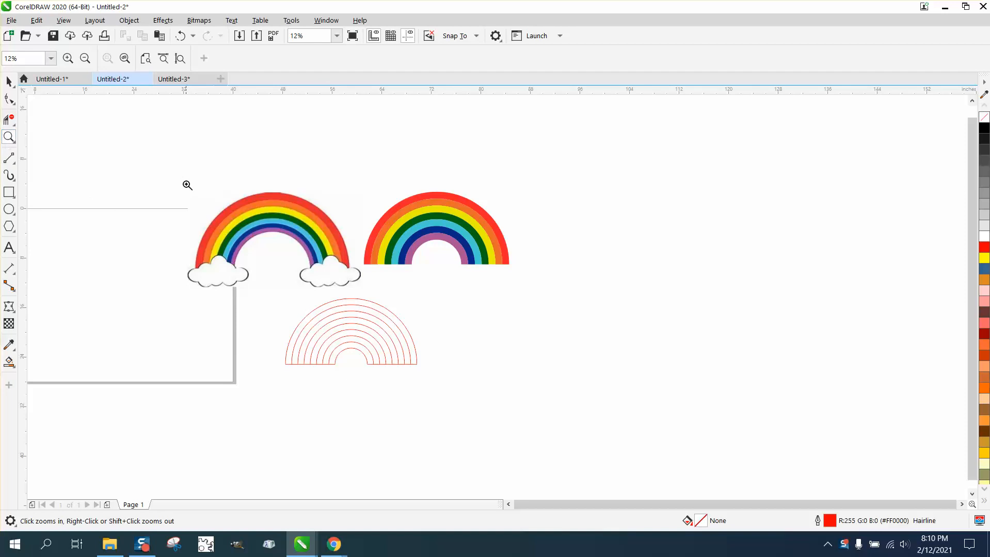
{"action": "left_click", "coordinate": [188, 185]}
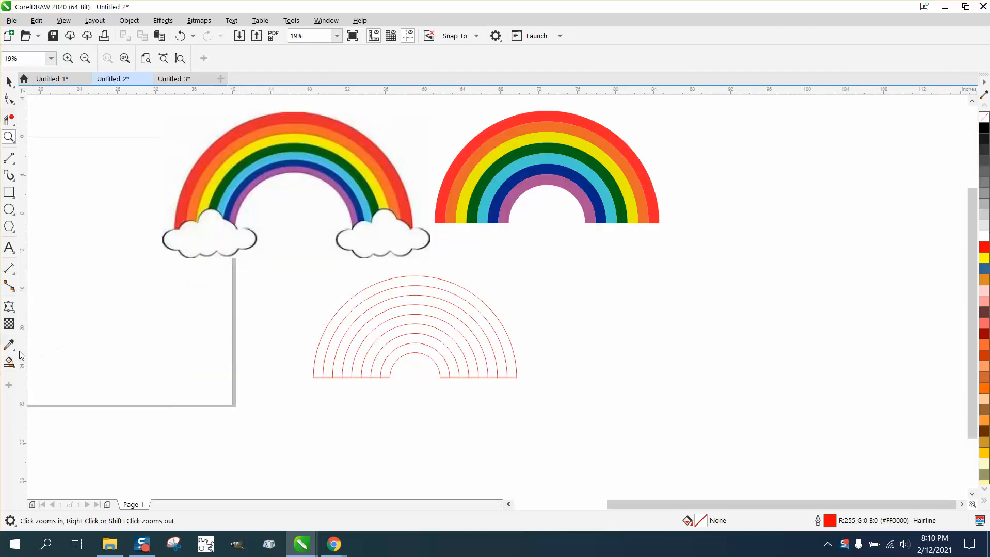
{"action": "left_click", "coordinate": [9, 345]}
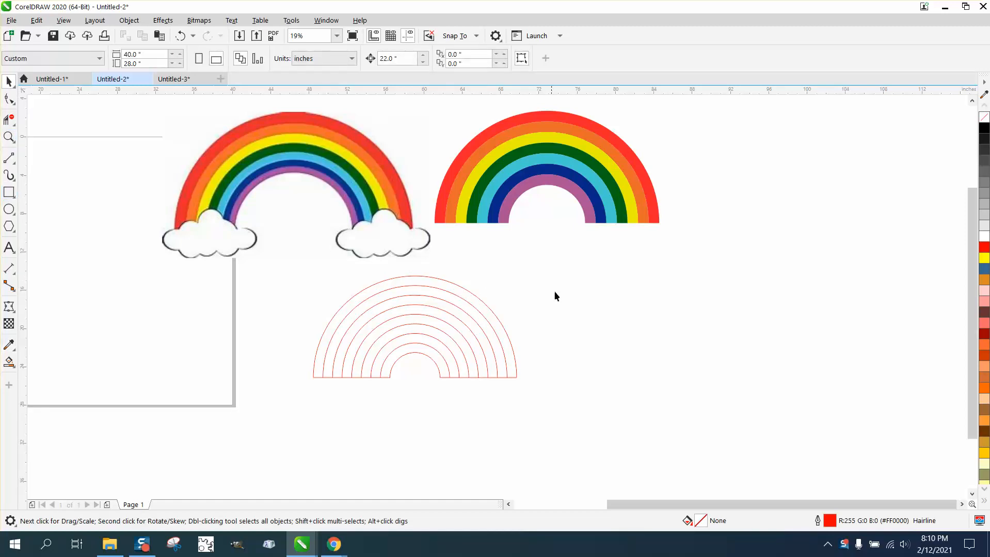
{"action": "left_click_drag", "start_coordinate": [102, 258], "coordinate": [189, 340]}
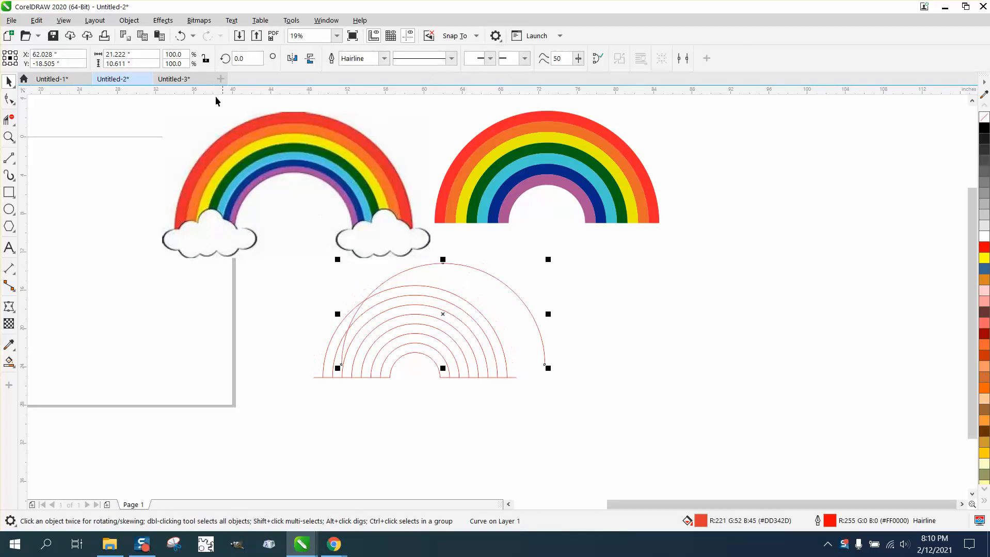
{"action": "left_click_drag", "start_coordinate": [442, 314], "coordinate": [415, 326]}
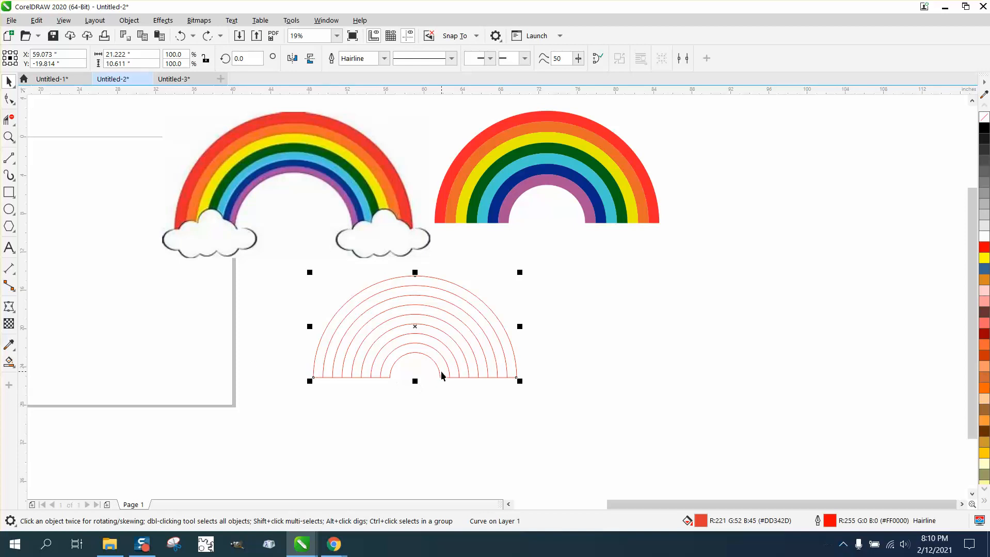
{"action": "mouse_move", "coordinate": [9, 363]}
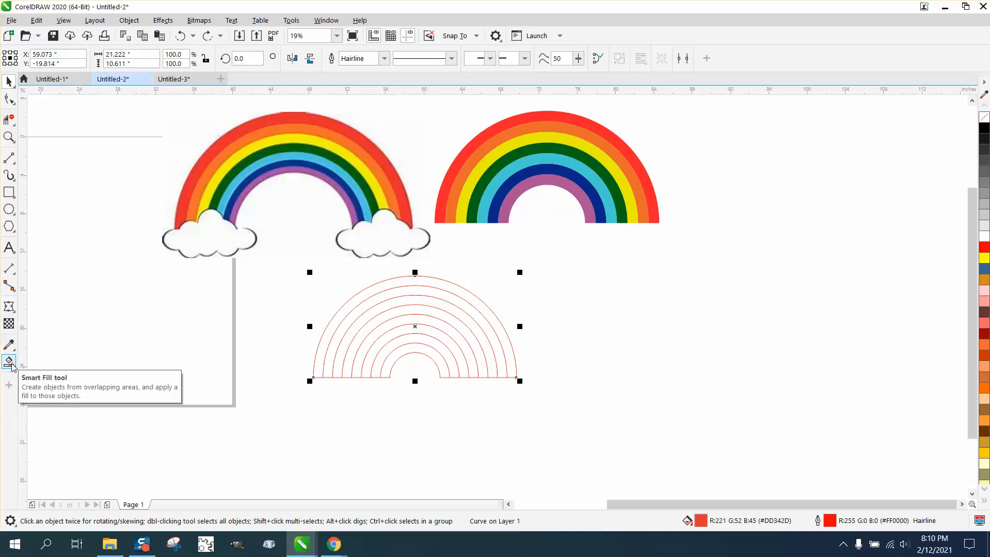
Step: Use Smart Fill to create a blue, outline-free half-ring from the enclosed arc region
{"action": "left_click", "coordinate": [9, 364]}
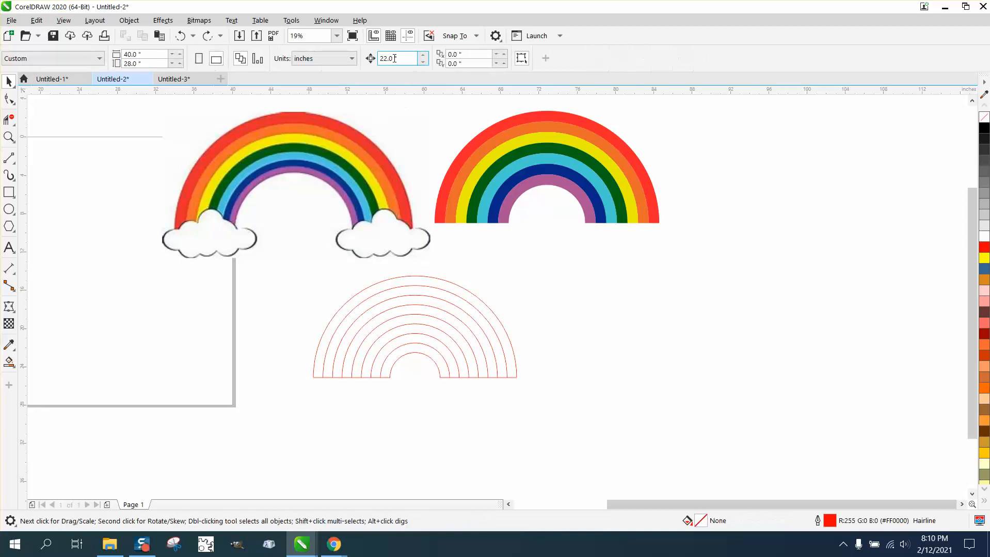
{"action": "left_click", "coordinate": [9, 363]}
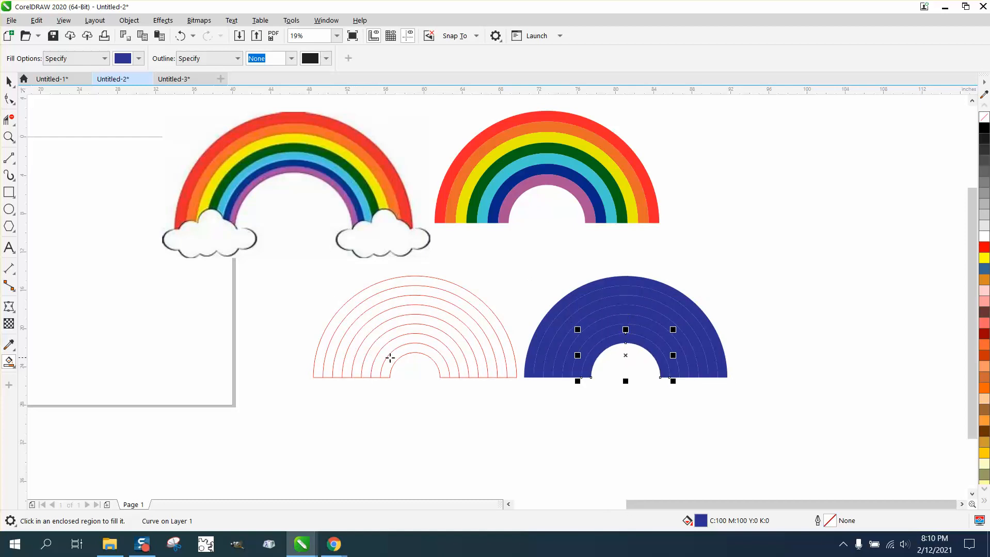
{"action": "left_click", "coordinate": [10, 82]}
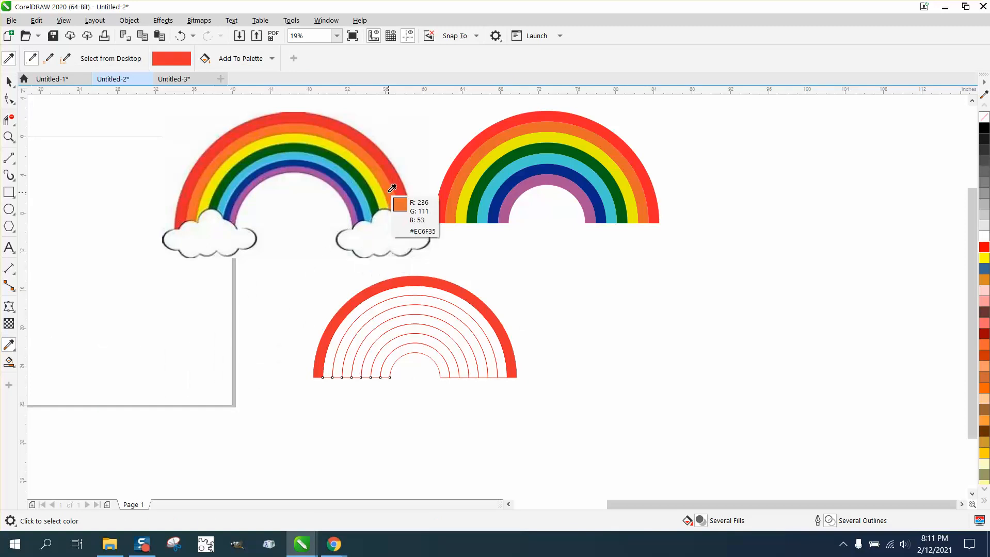
Step: Sample orange and green from the clip art and fill the second and fourth bands
{"action": "left_click", "coordinate": [404, 291]}
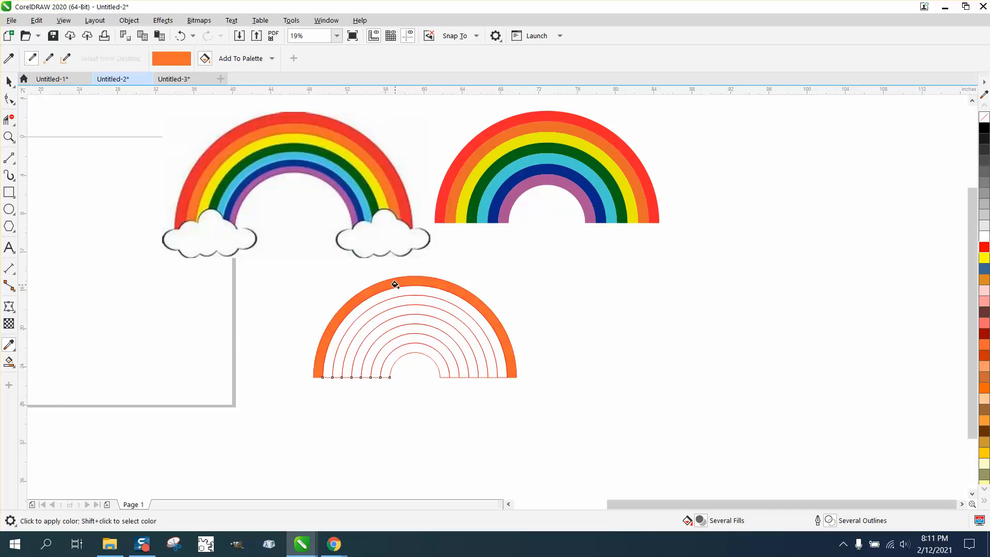
{"action": "left_click", "coordinate": [180, 36]}
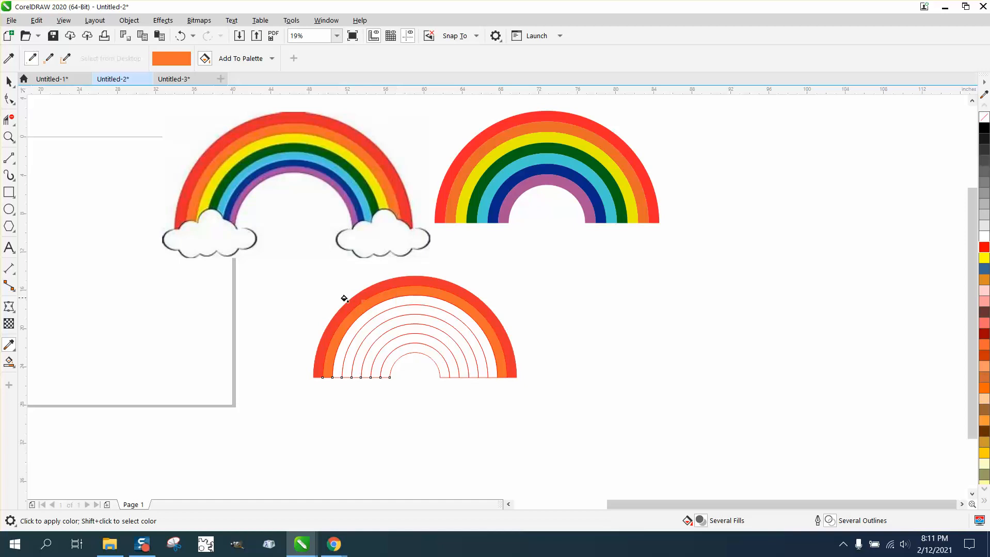
{"action": "mouse_move", "coordinate": [135, 305]}
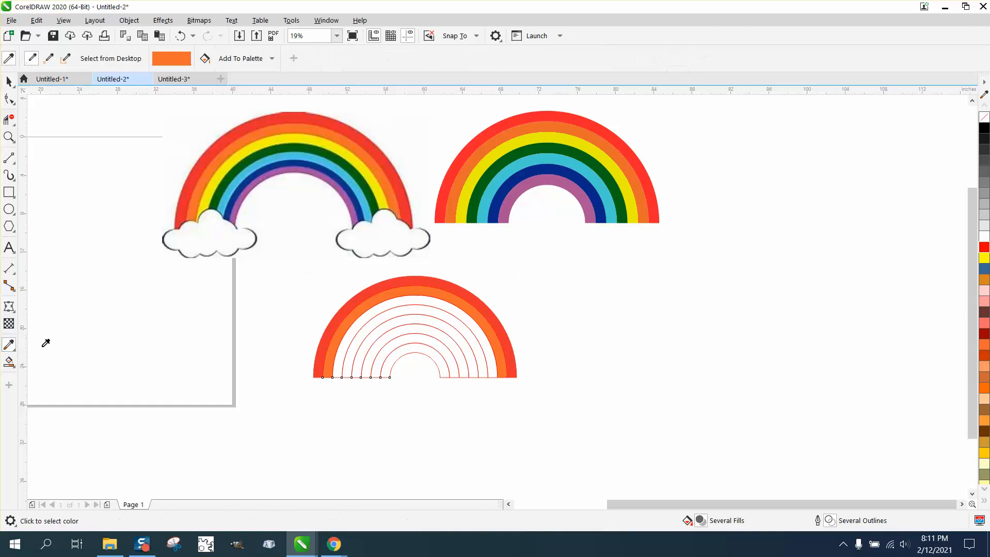
{"action": "mouse_move", "coordinate": [282, 142]}
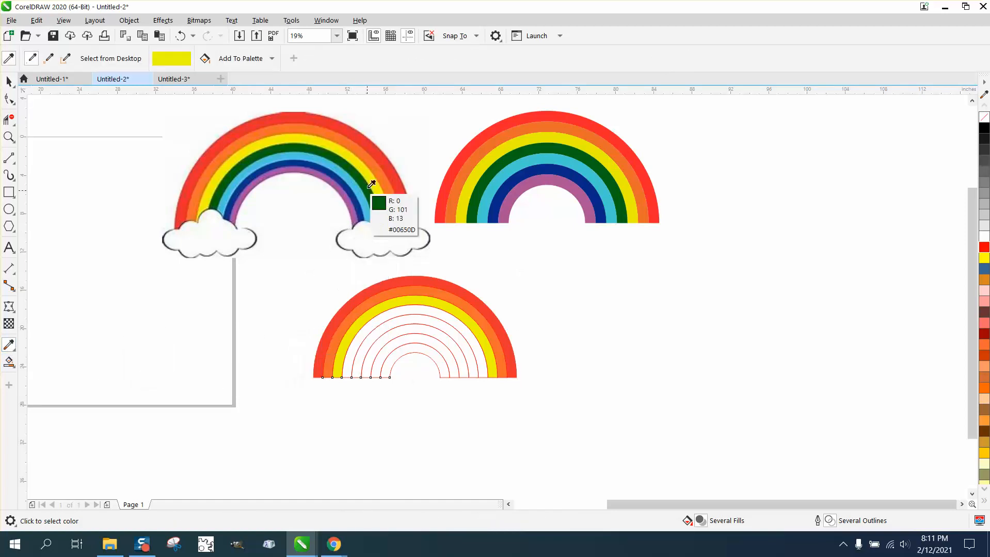
{"action": "left_click", "coordinate": [371, 185]}
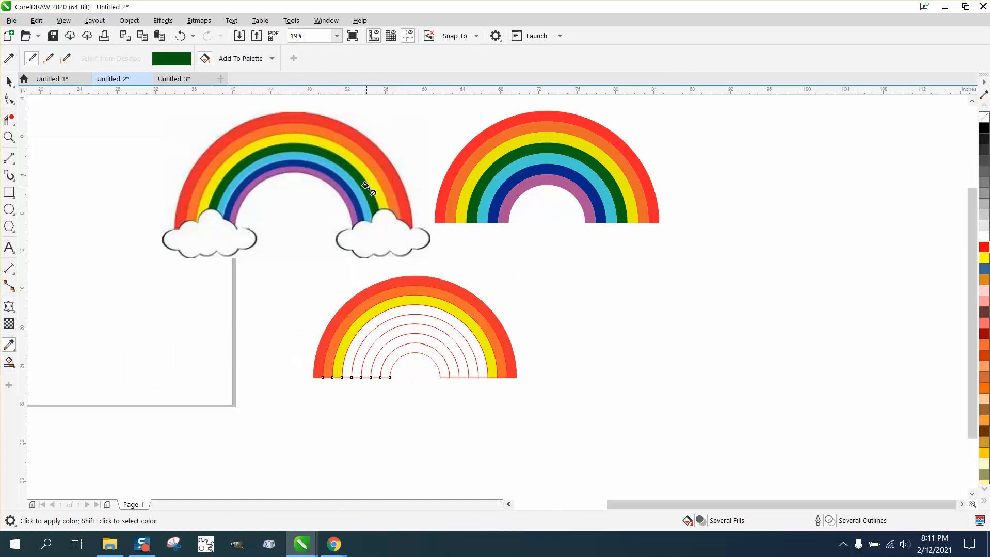
{"action": "left_click", "coordinate": [407, 310]}
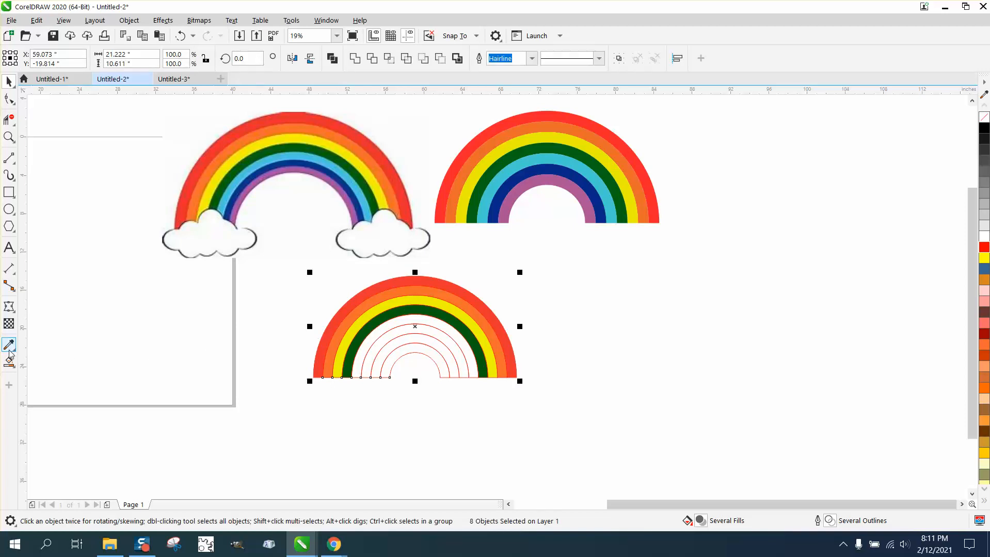
Step: Sample the remaining blue and purple tones from the clip art for the inner bands
{"action": "left_click", "coordinate": [10, 346]}
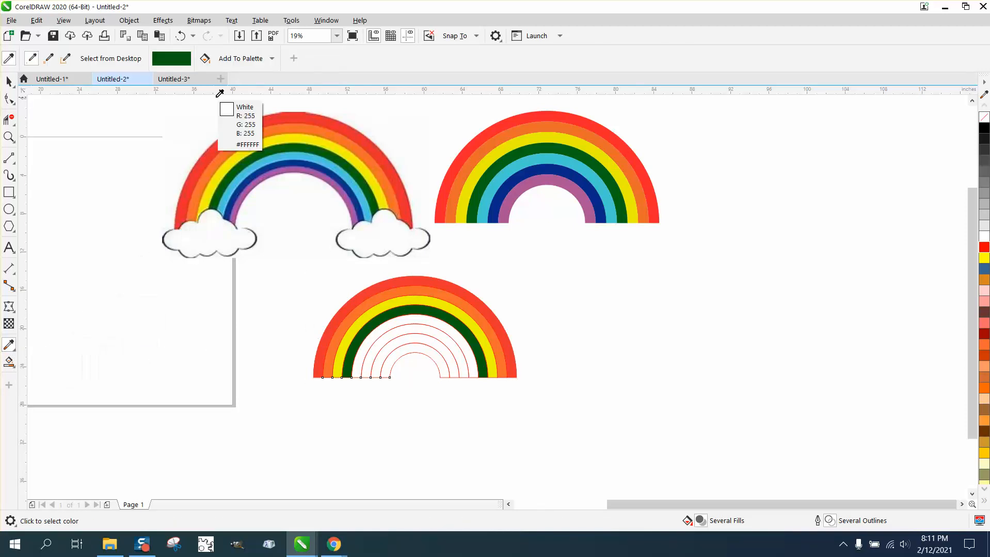
{"action": "left_click", "coordinate": [350, 183]}
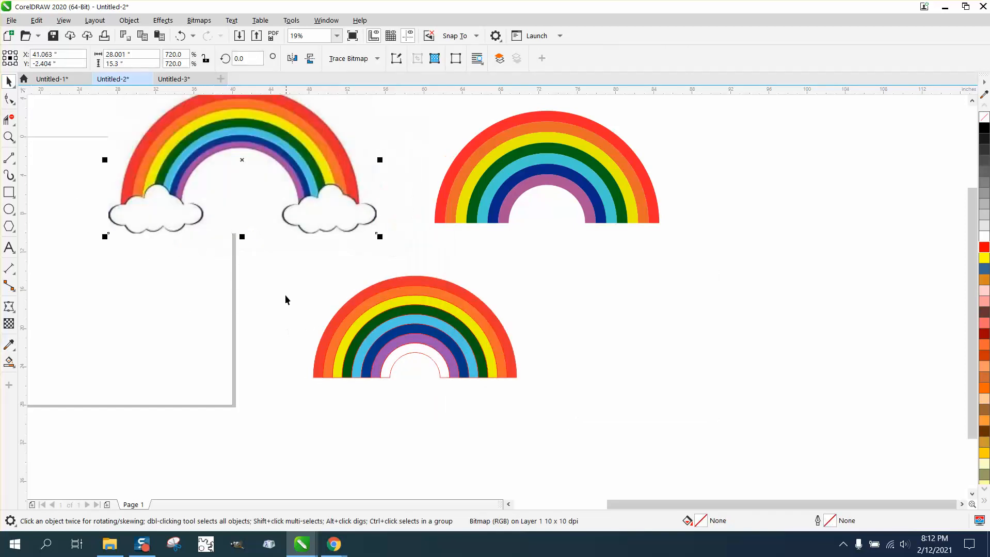
Step: Place the clip-art rainbow beside the finished one and zoom to compare all three rainbows
{"action": "left_click", "coordinate": [415, 326]}
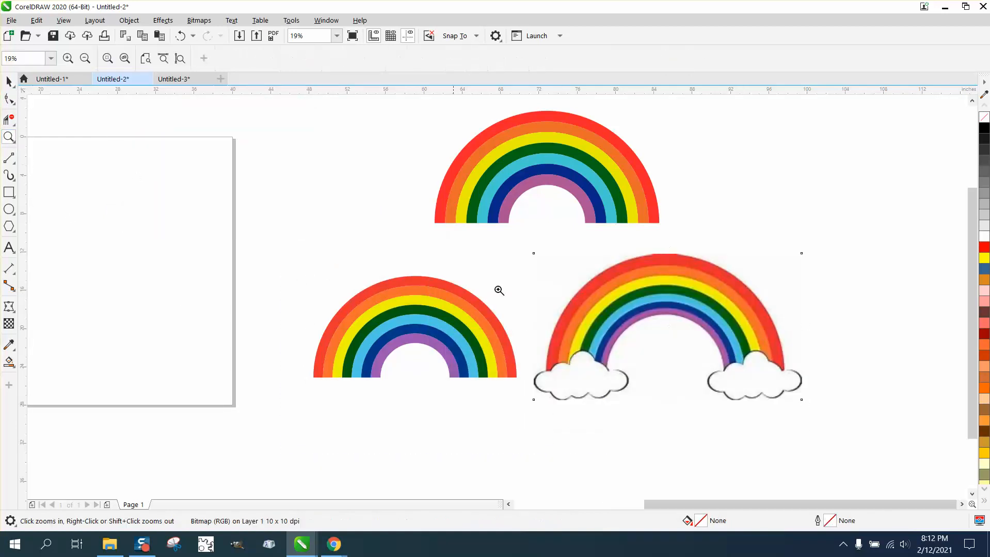
{"action": "left_click", "coordinate": [499, 291]}
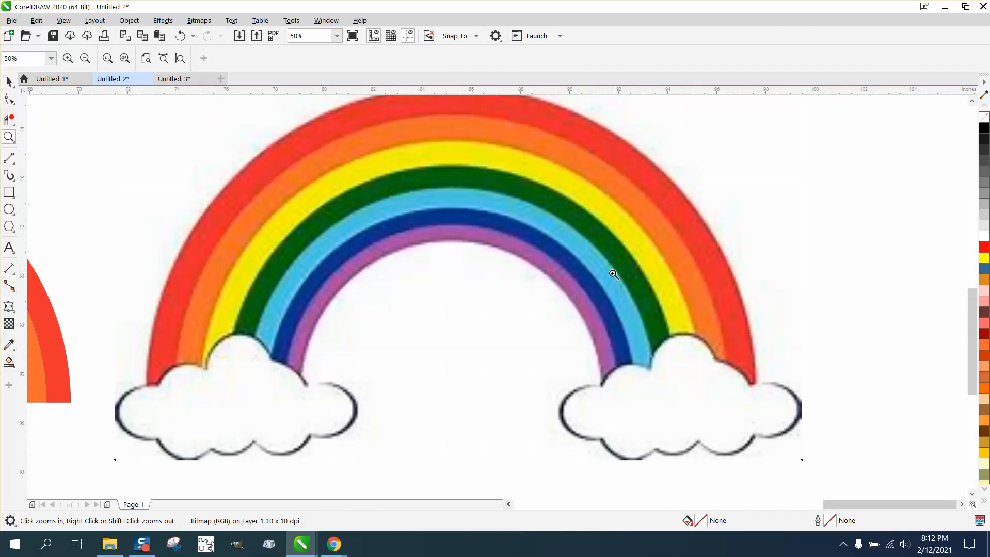
{"action": "mouse_move", "coordinate": [542, 280]}
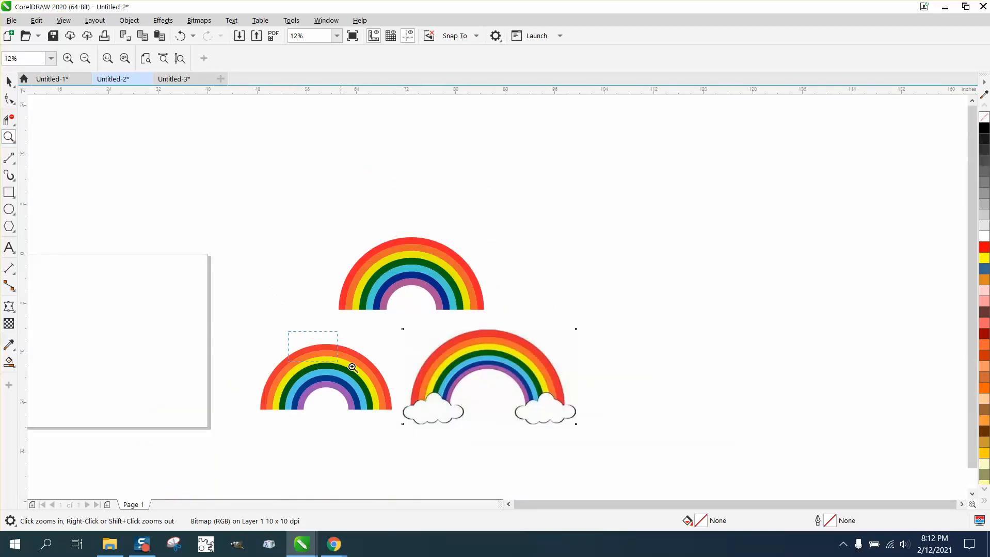
{"action": "left_click", "coordinate": [353, 368]}
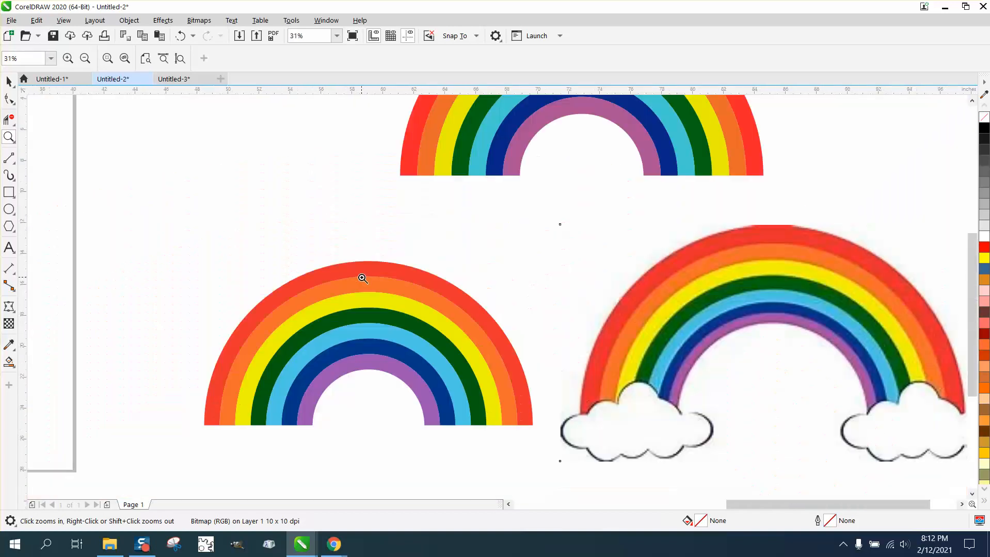
{"action": "left_click", "coordinate": [85, 59]}
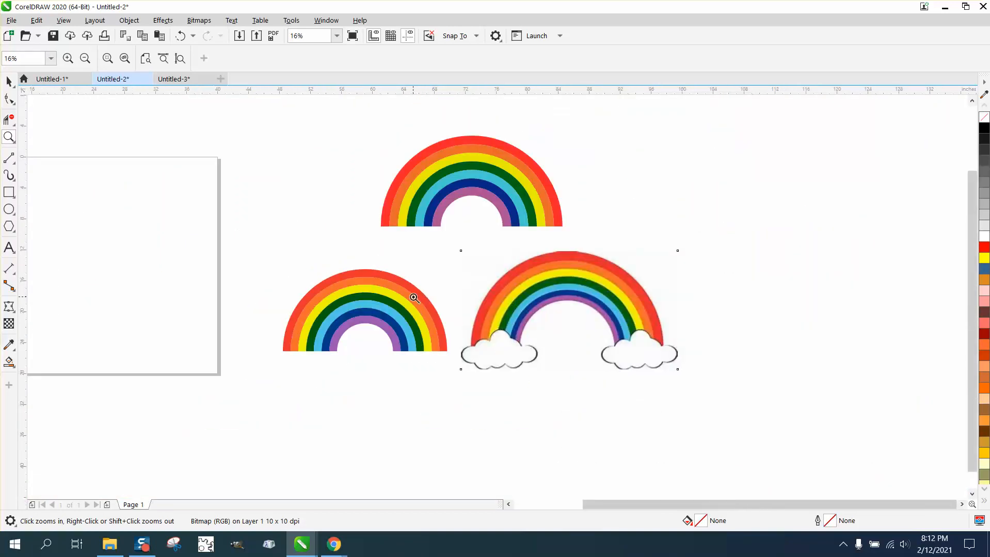